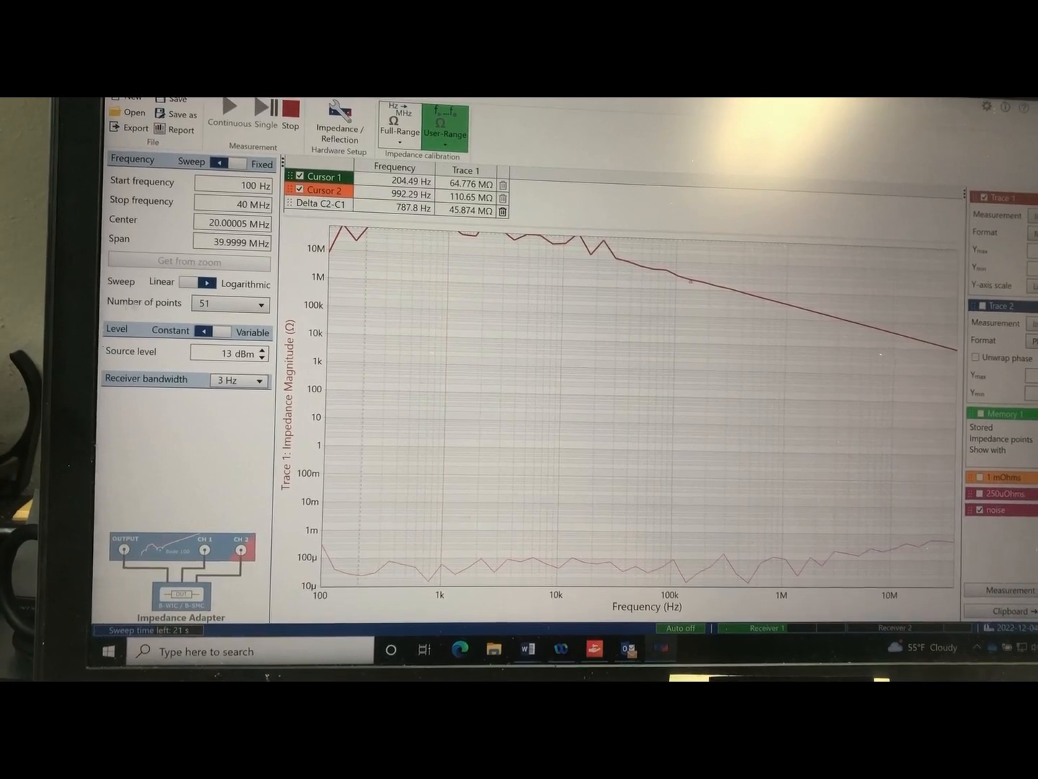
Set the sweep to 51 points with 3 Hz receiver bandwidth.
{"action": "left_click", "coordinate": [256, 301]}
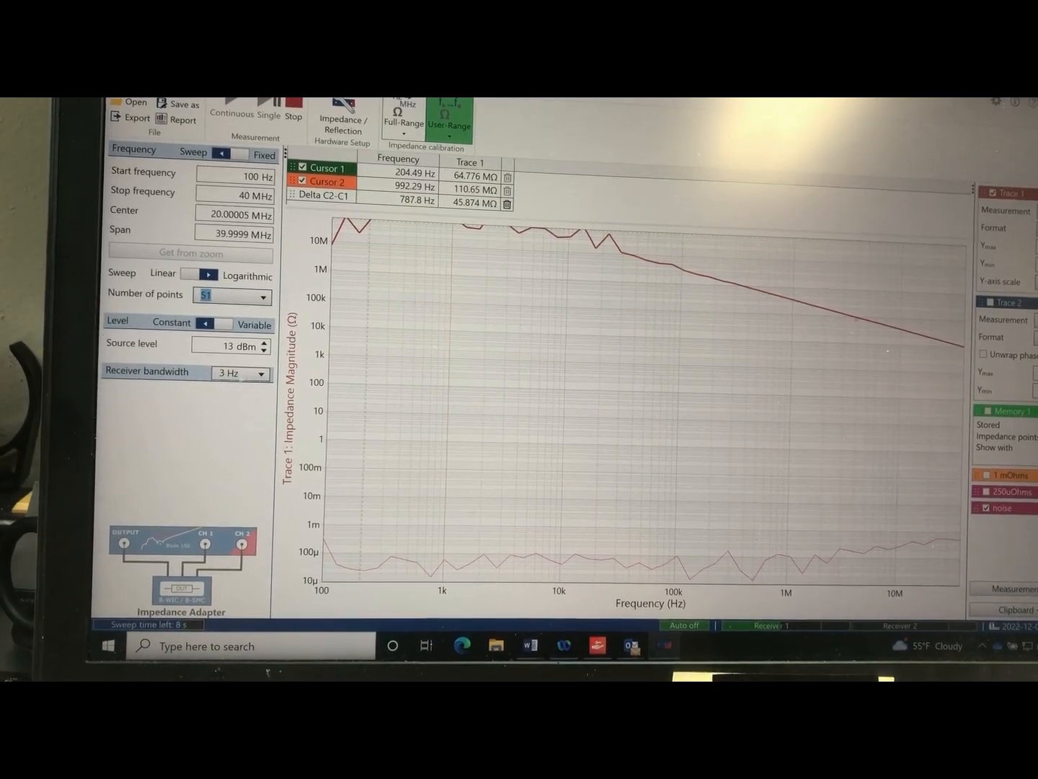
{"action": "left_click", "coordinate": [259, 371]}
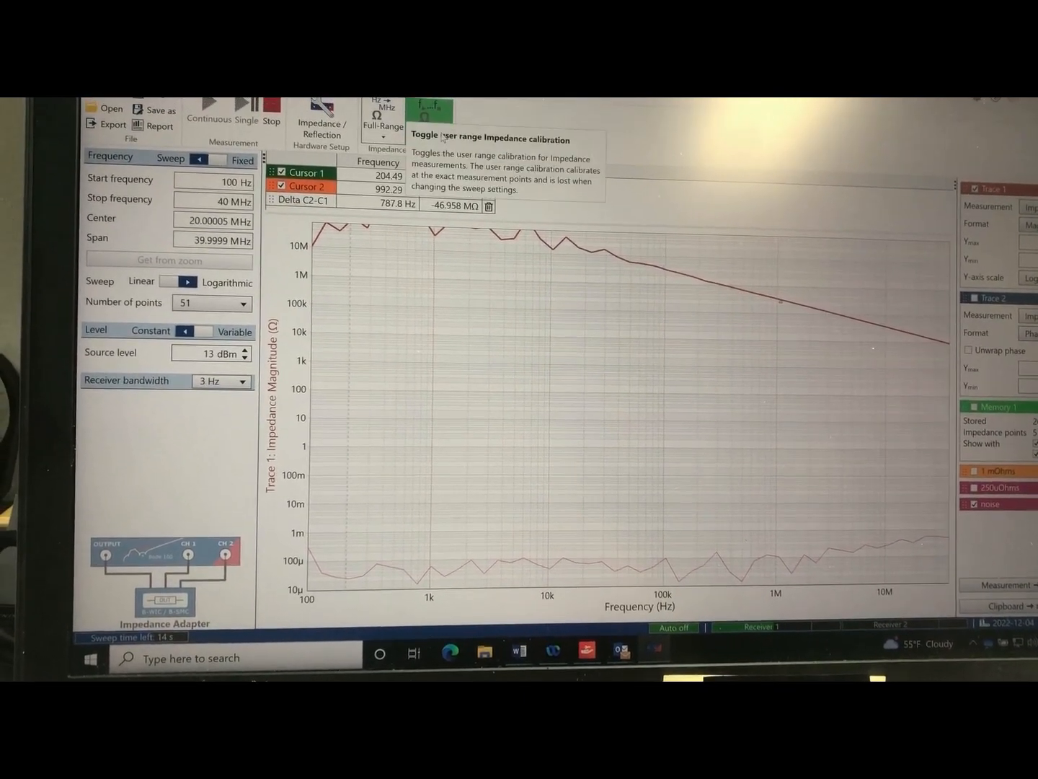
Run a new user-range calibration measuring Open, Short and Load, then finish.
{"action": "left_click", "coordinate": [430, 115]}
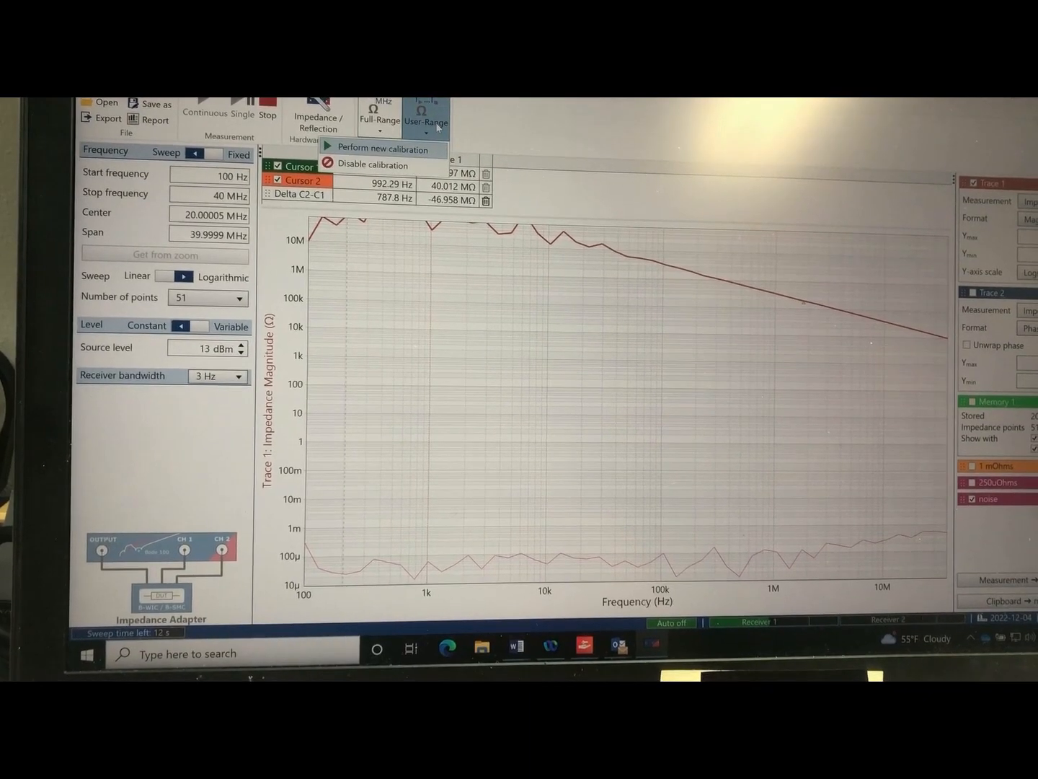
{"action": "left_click", "coordinate": [376, 148]}
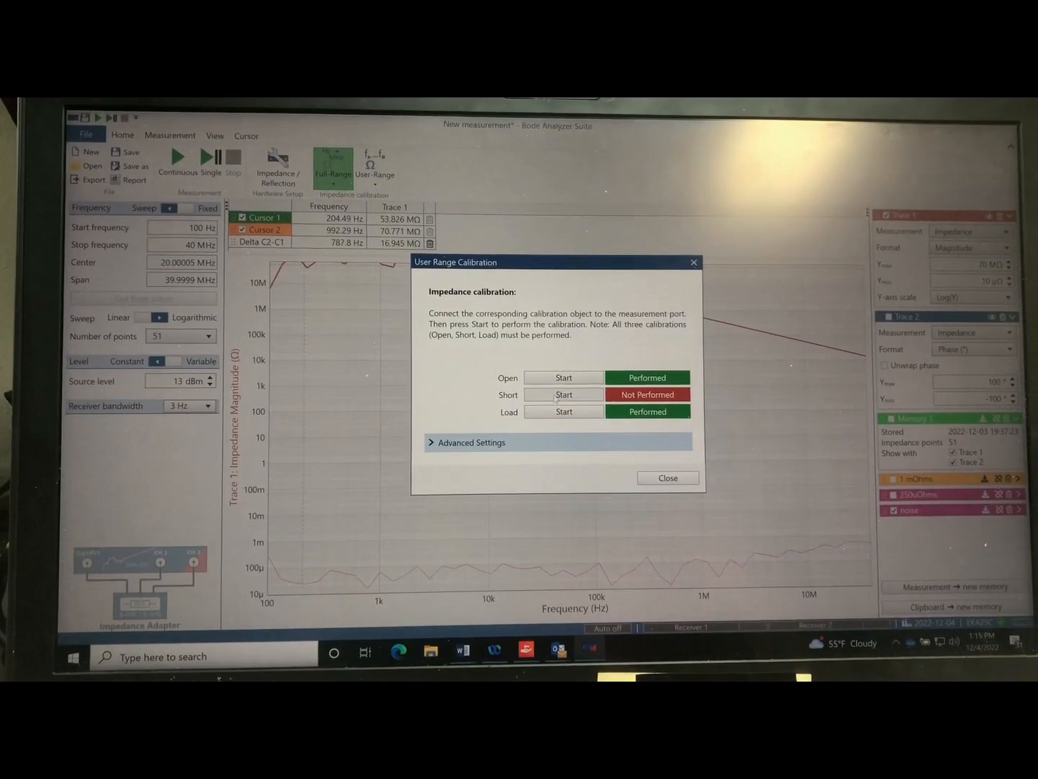
{"action": "left_click", "coordinate": [563, 395]}
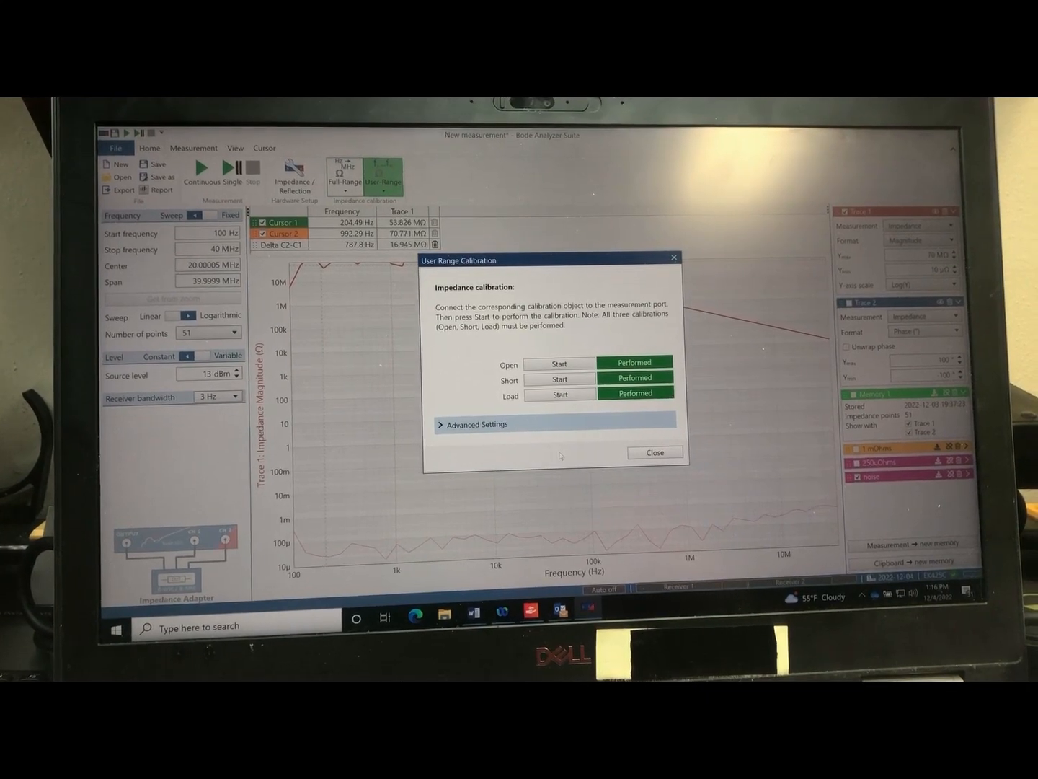
{"action": "left_click", "coordinate": [655, 453]}
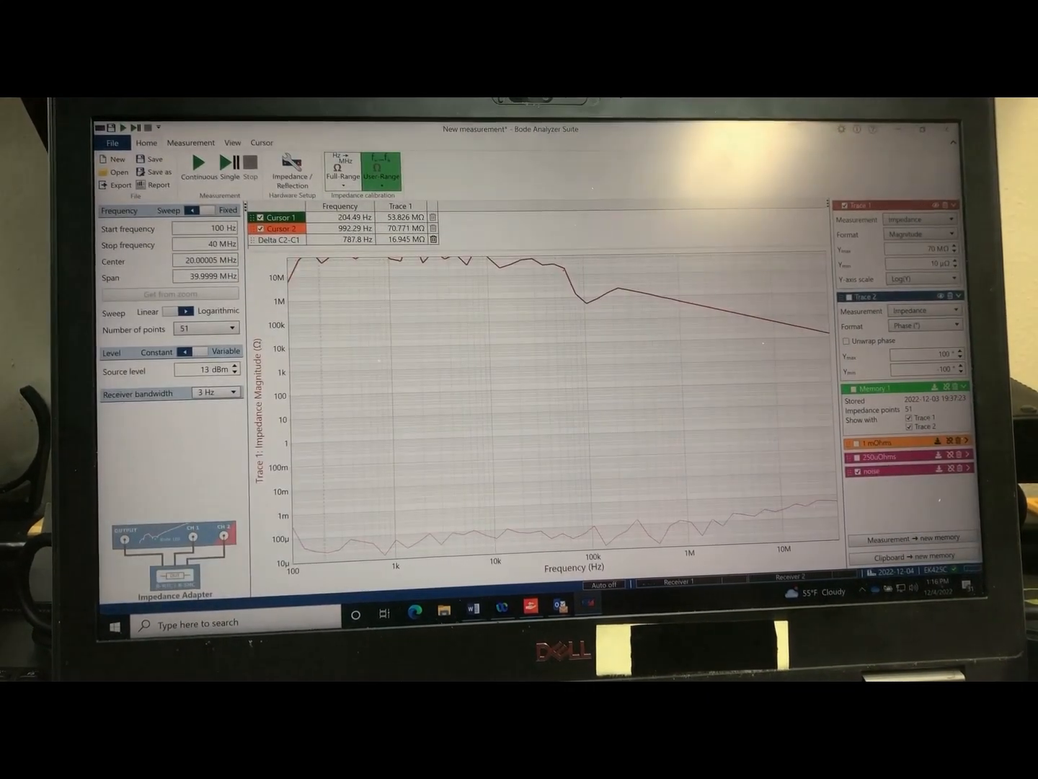
{"action": "mouse_move", "coordinate": [199, 170]}
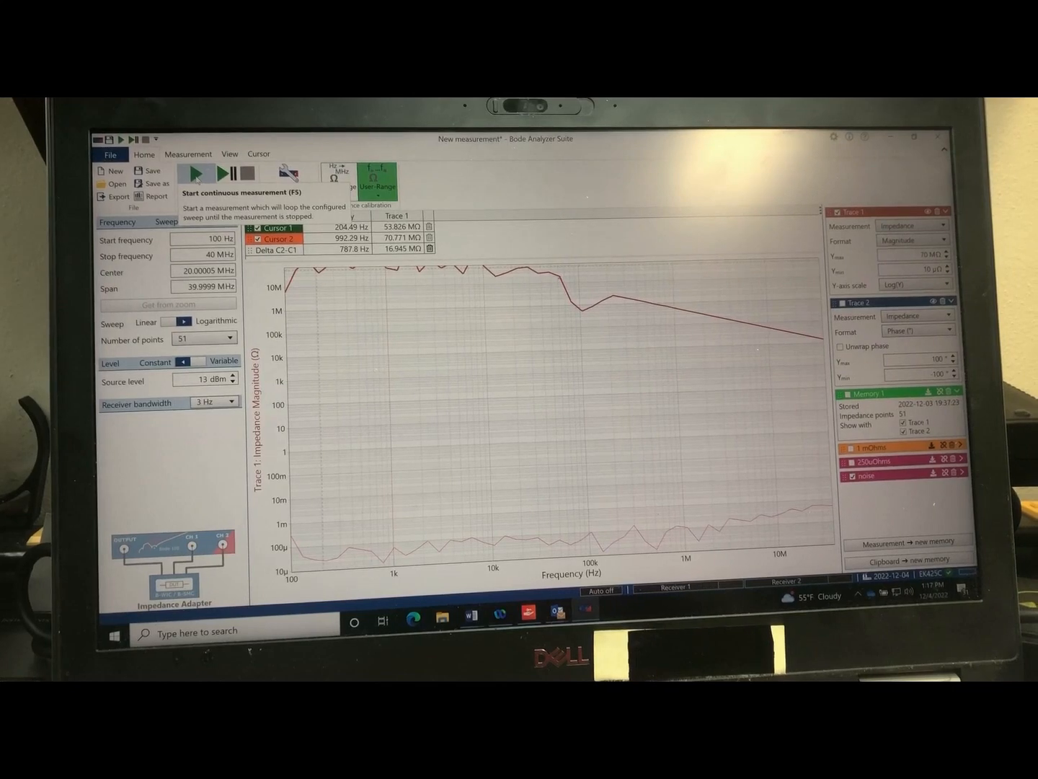
Start a continuously repeating impedance sweep using the new user-range calibration.
{"action": "left_click", "coordinate": [198, 173]}
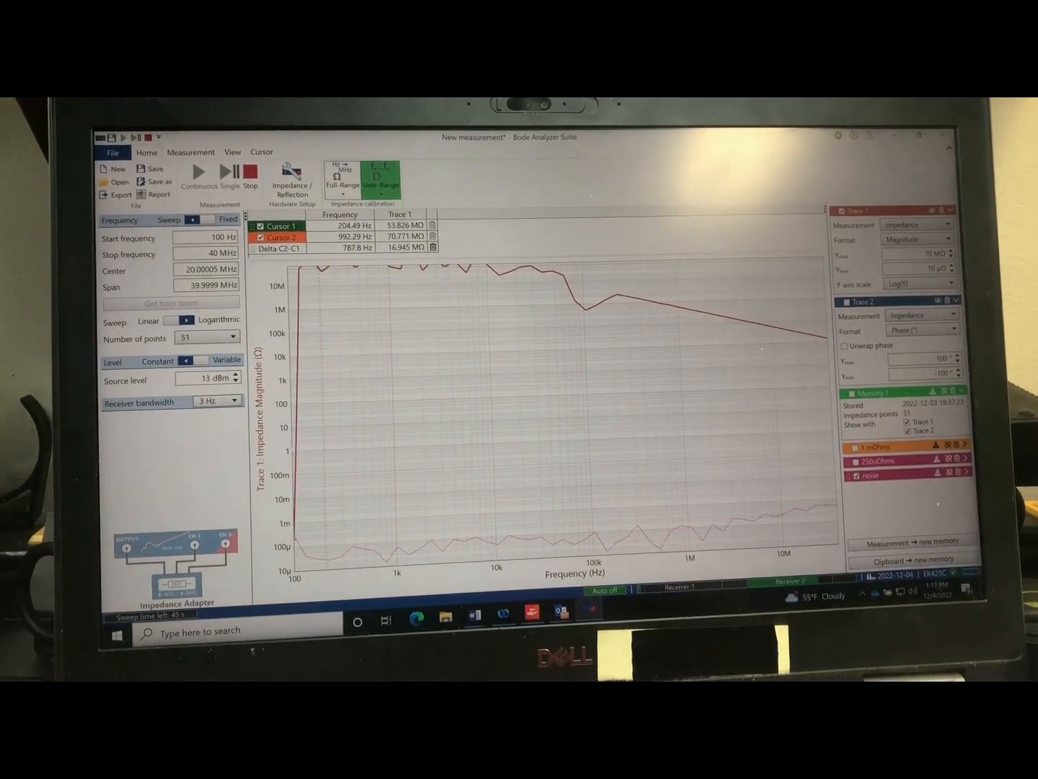